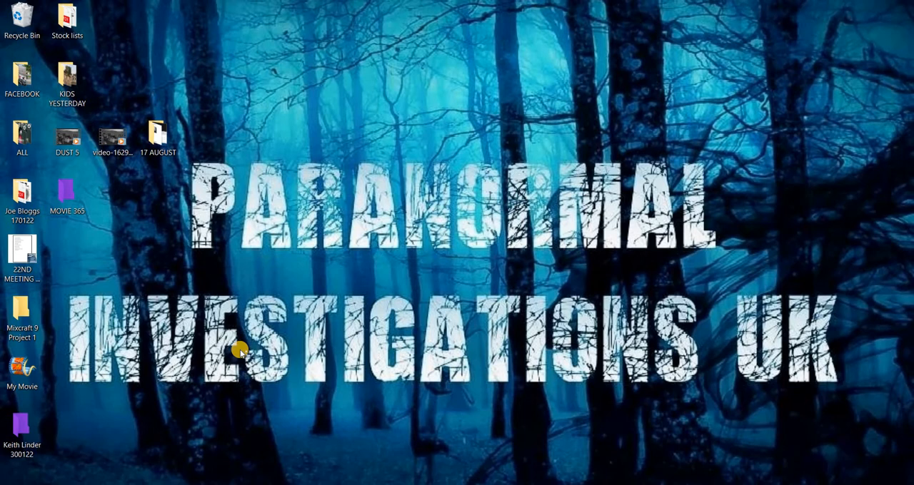
{"action": "mouse_move", "coordinate": [103, 107]}
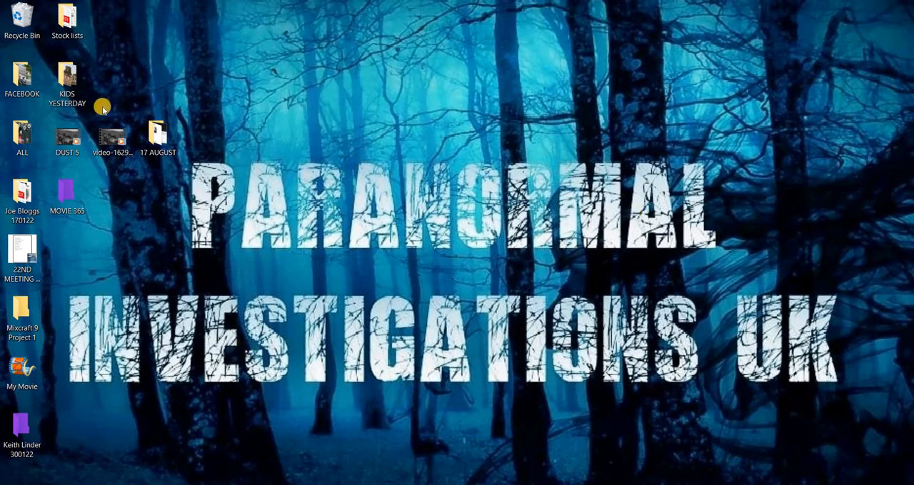
{"action": "double_click", "coordinate": [111, 137]}
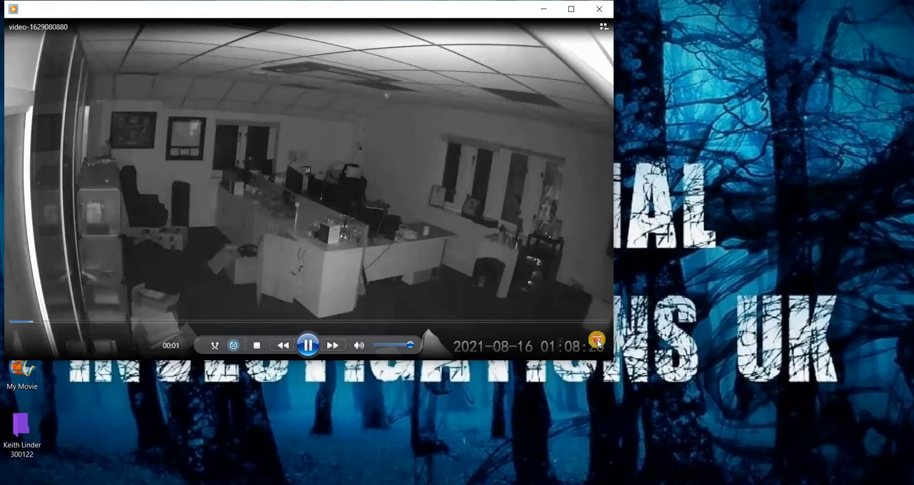
{"action": "left_click", "coordinate": [598, 9]}
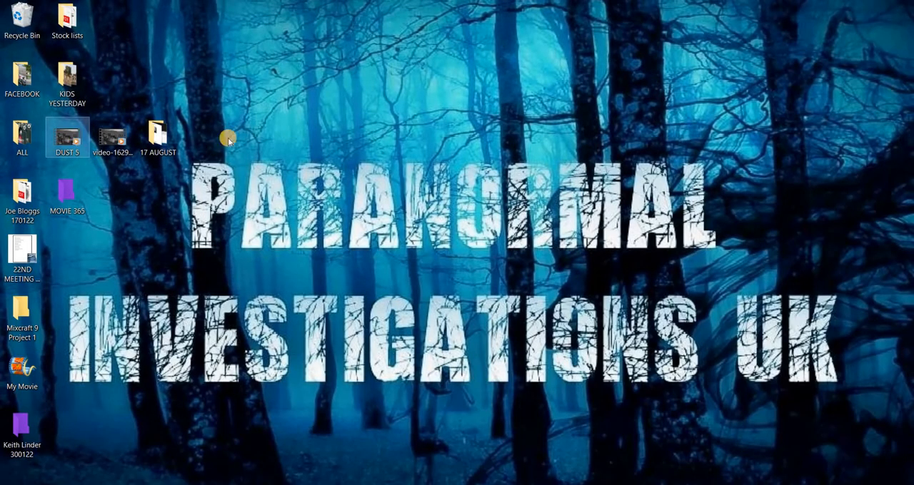
{"action": "double_click", "coordinate": [67, 136]}
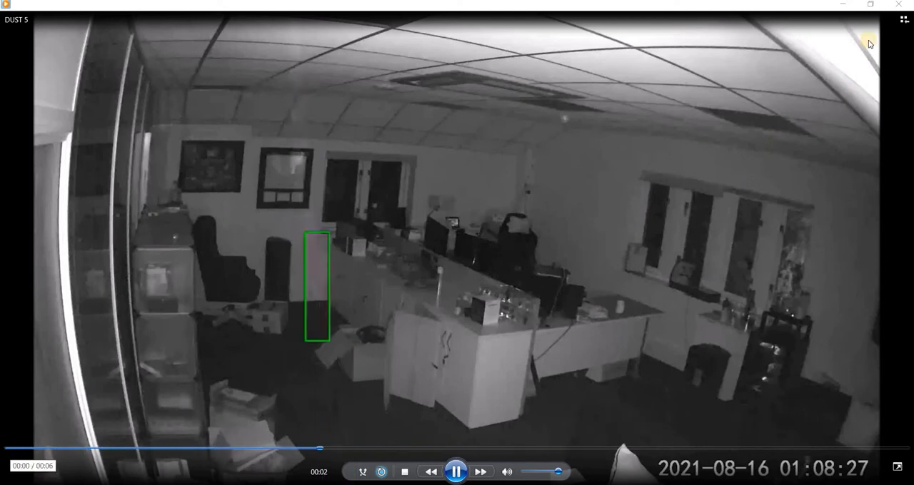
{"action": "left_click", "coordinate": [899, 4]}
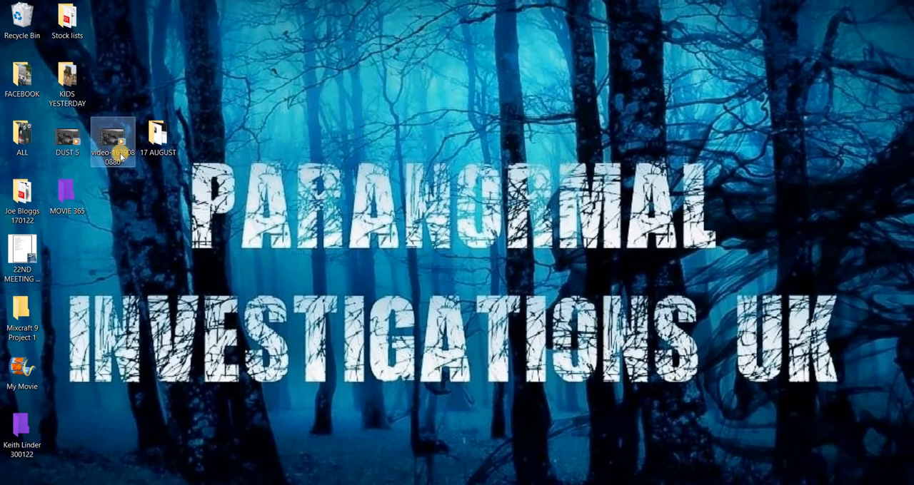
{"action": "mouse_move", "coordinate": [113, 139]}
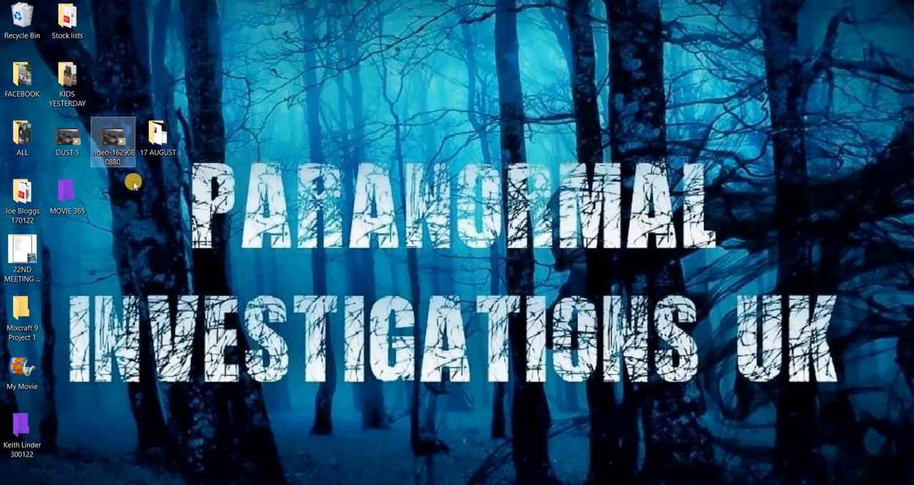
{"action": "mouse_move", "coordinate": [119, 183]}
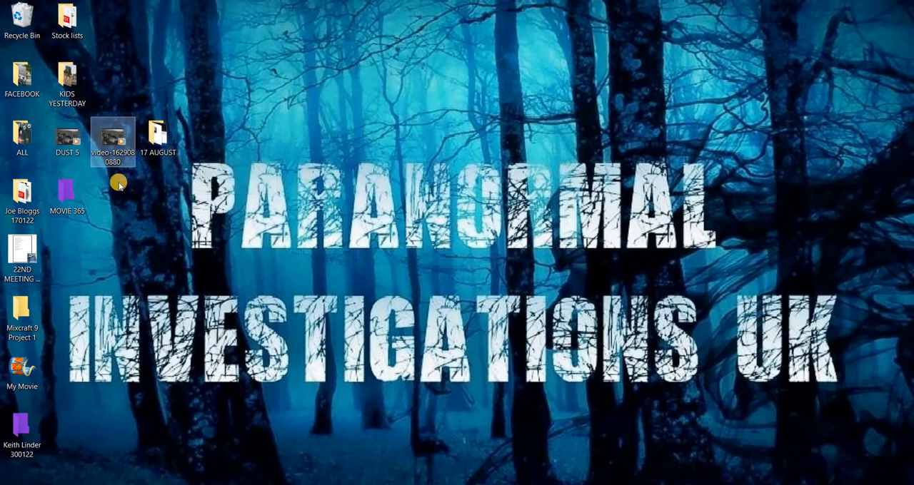
Open MOVIE 365, glance into 17 AUGUST, and pick the first clip.
{"action": "double_click", "coordinate": [67, 191]}
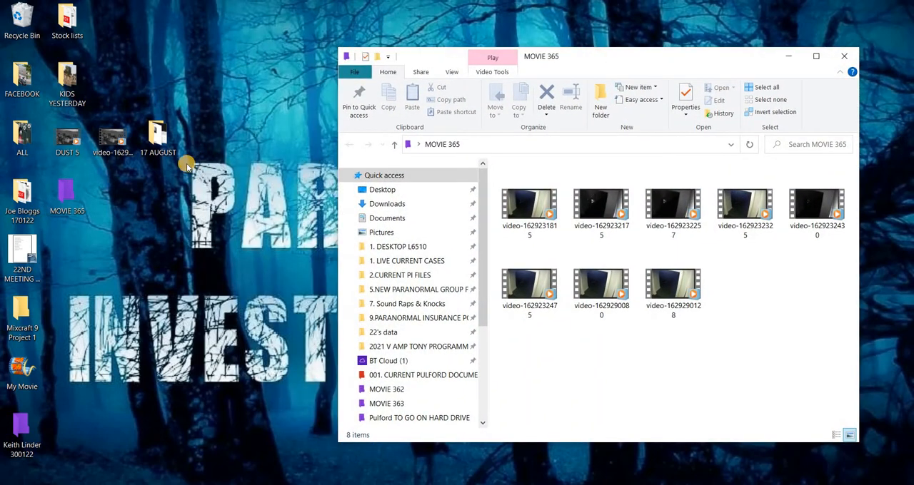
{"action": "double_click", "coordinate": [157, 135]}
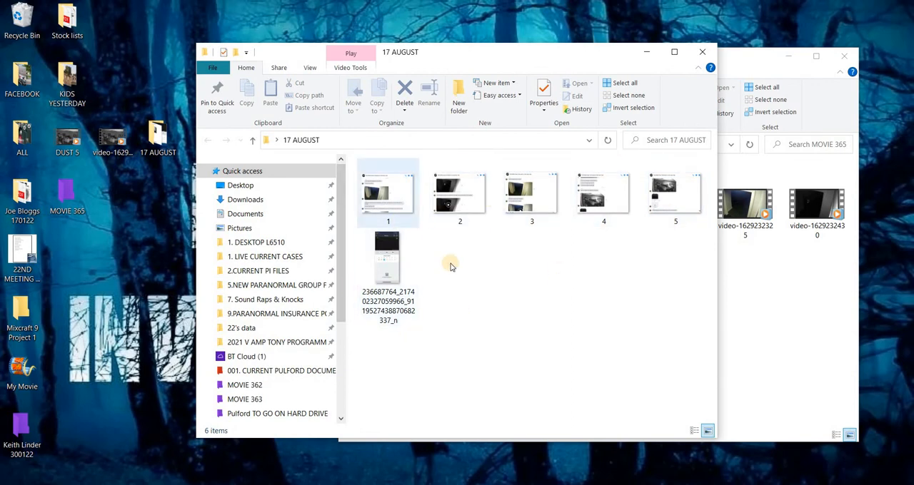
{"action": "mouse_move", "coordinate": [702, 56]}
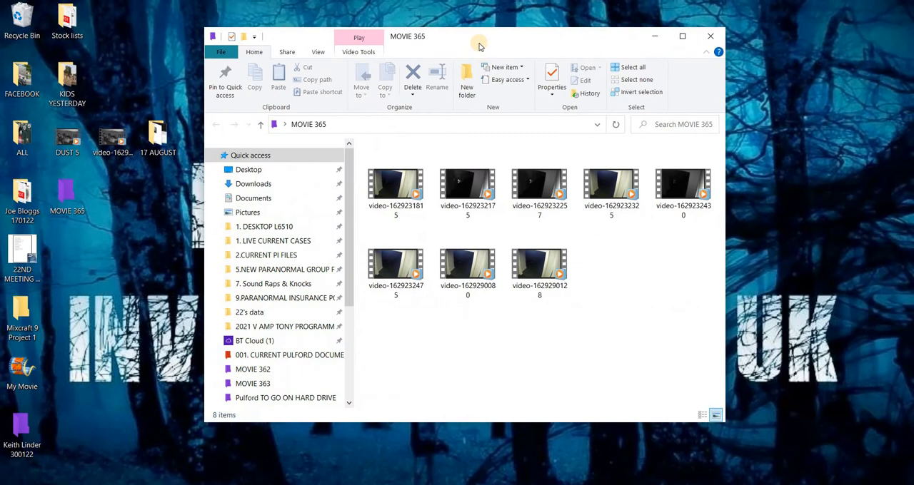
{"action": "mouse_move", "coordinate": [788, 170]}
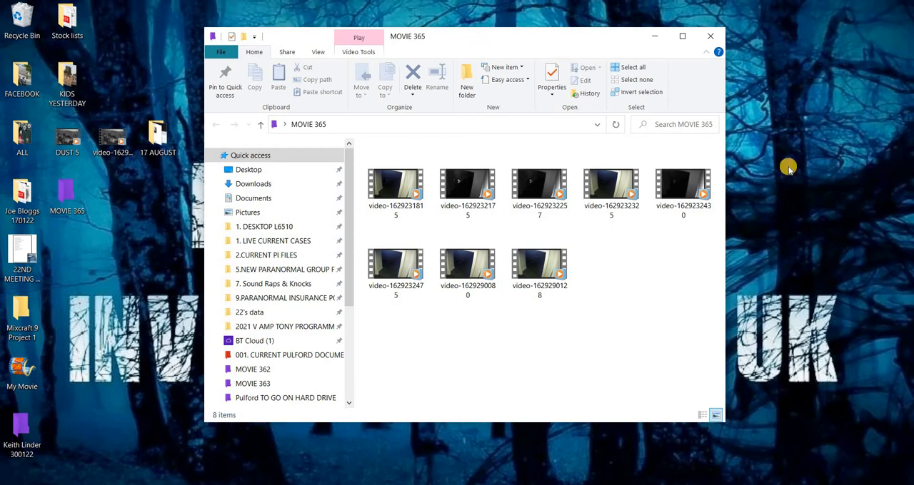
{"action": "left_click", "coordinate": [396, 187]}
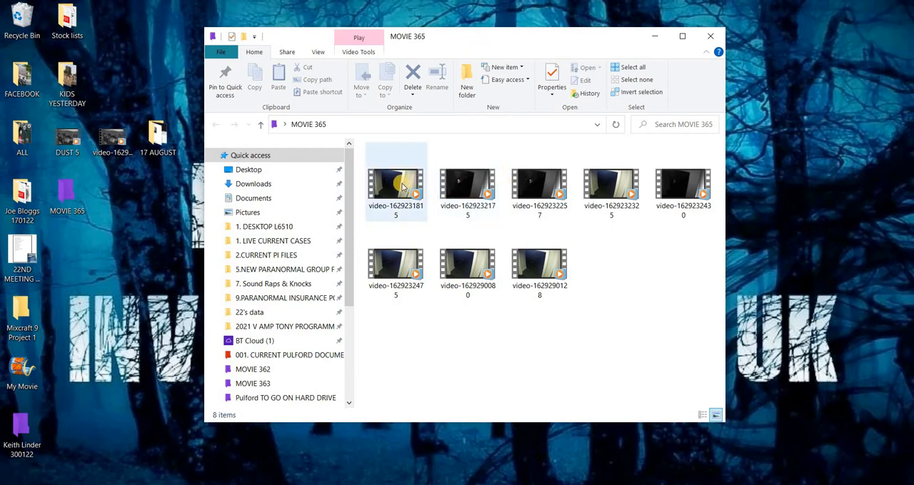
{"action": "left_click", "coordinate": [396, 186]}
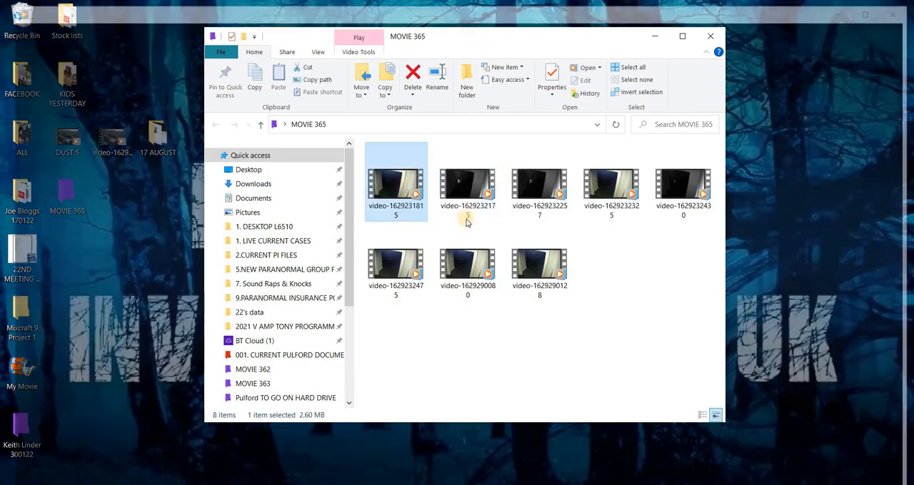
Play the first MOVIE 365 clip full screen, showing the dim stairwell doorway.
{"action": "double_click", "coordinate": [395, 182]}
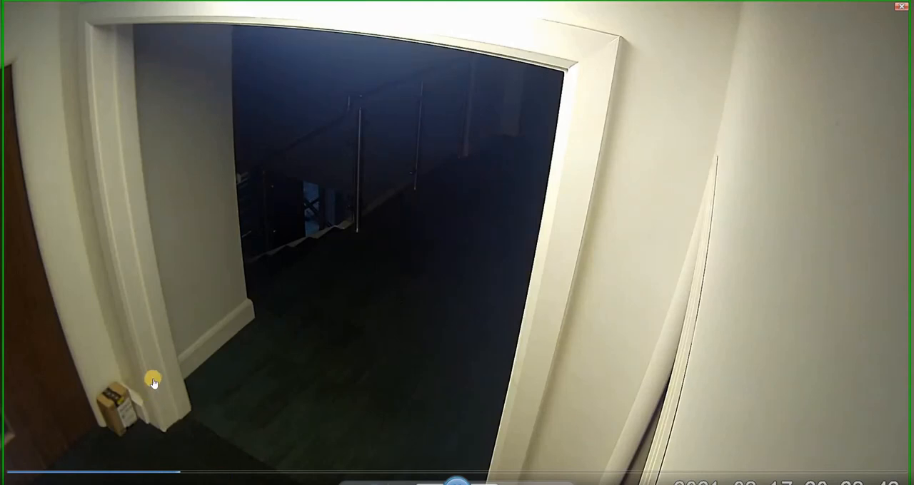
{"action": "mouse_move", "coordinate": [305, 364]}
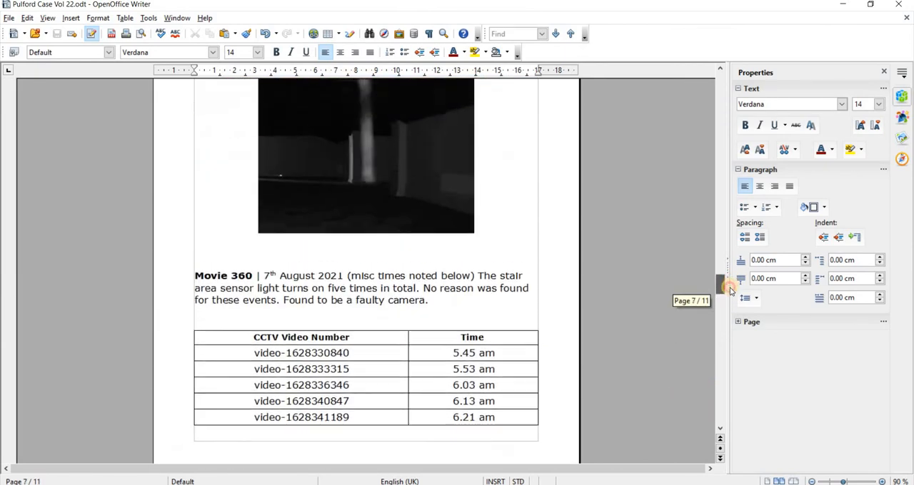
Scroll Pulford Case Vol 22 down to the Movie 360 CCTV time table on page 7.
{"action": "scroll", "scroll_direction": "down", "scroll_amount": 3}
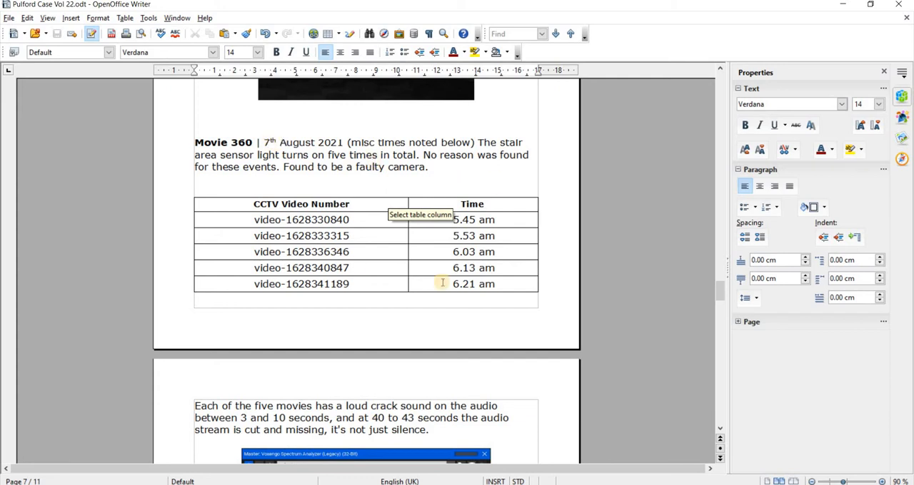
{"action": "mouse_move", "coordinate": [719, 293]}
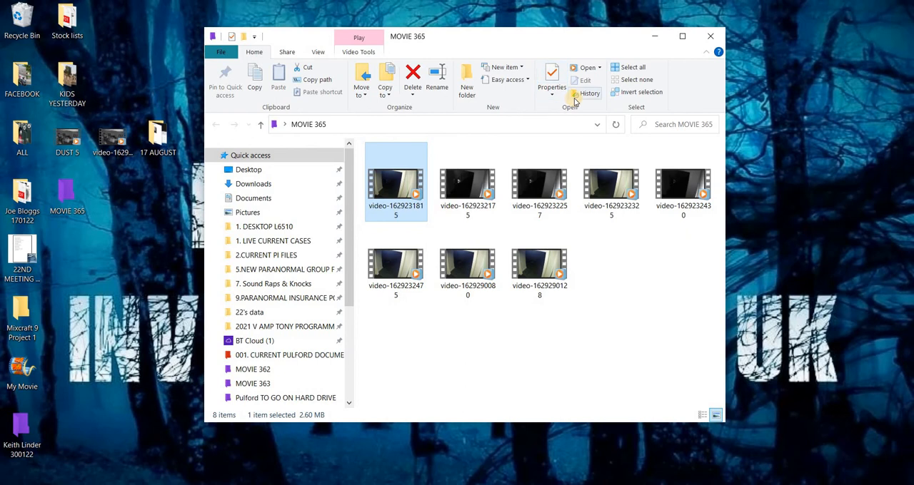
{"action": "mouse_move", "coordinate": [590, 94]}
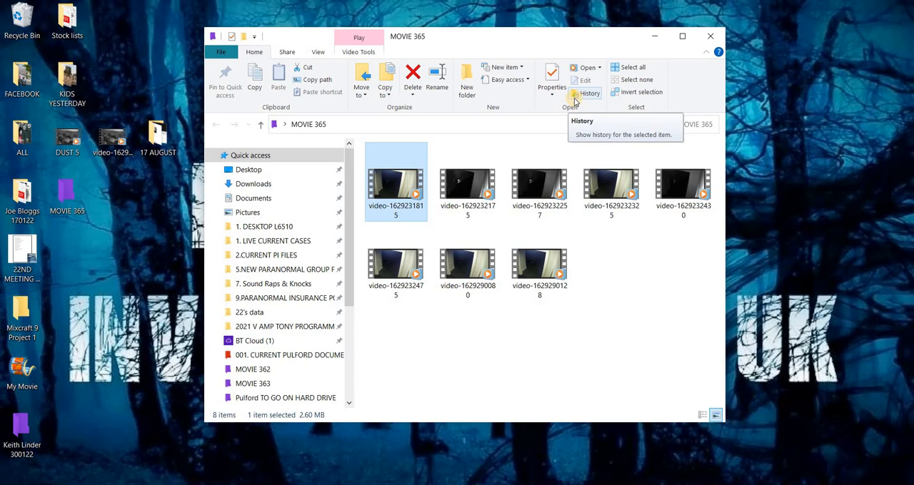
{"action": "mouse_move", "coordinate": [553, 319]}
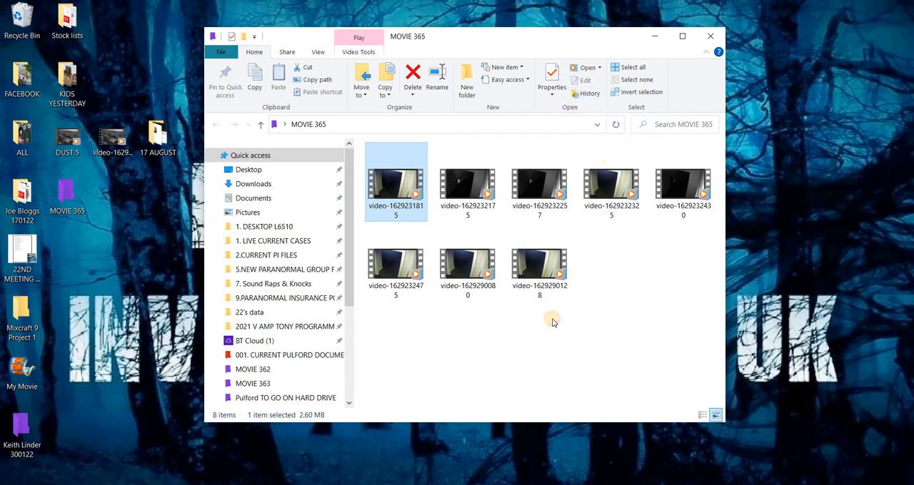
Deselect the first clip, then select all eight MOVIE 365 clips (23.8 MB).
{"action": "left_click", "coordinate": [554, 323]}
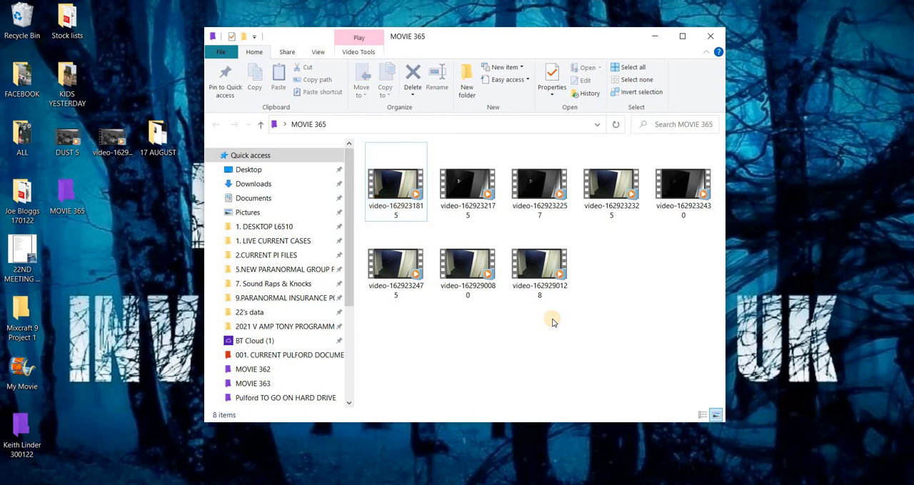
{"action": "mouse_move", "coordinate": [349, 267]}
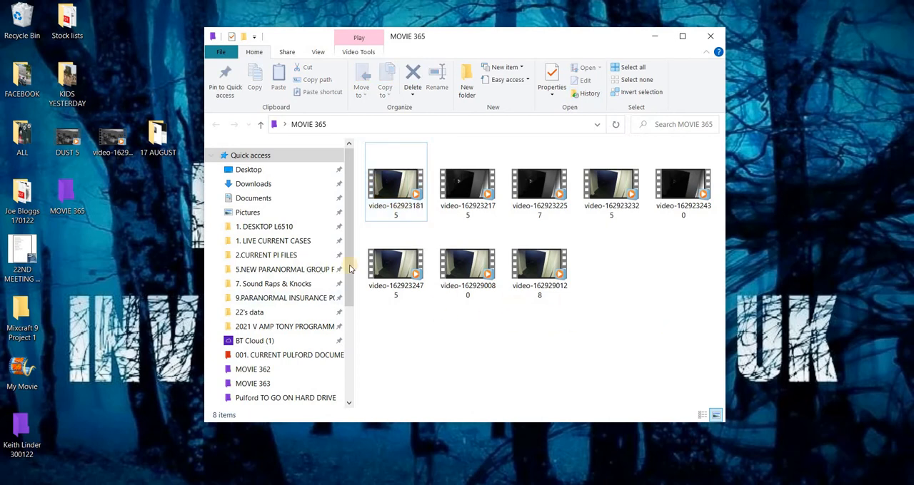
{"action": "mouse_move", "coordinate": [510, 353]}
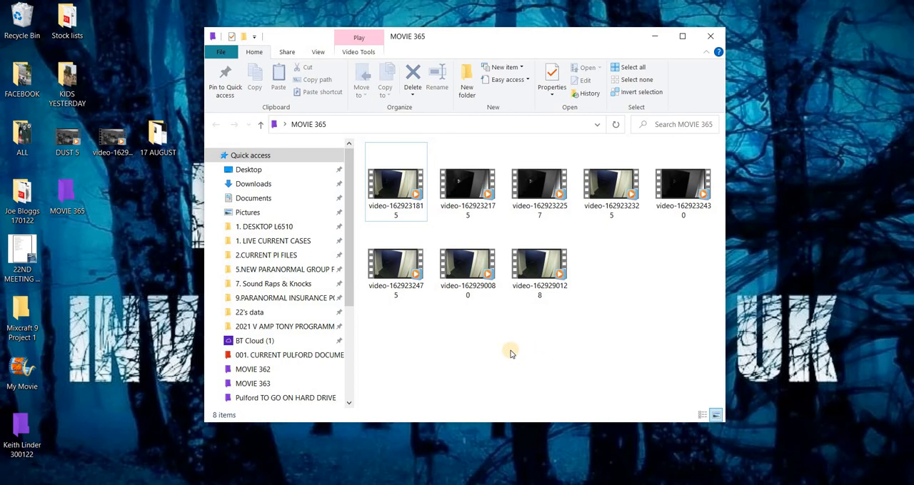
{"action": "mouse_move", "coordinate": [498, 350]}
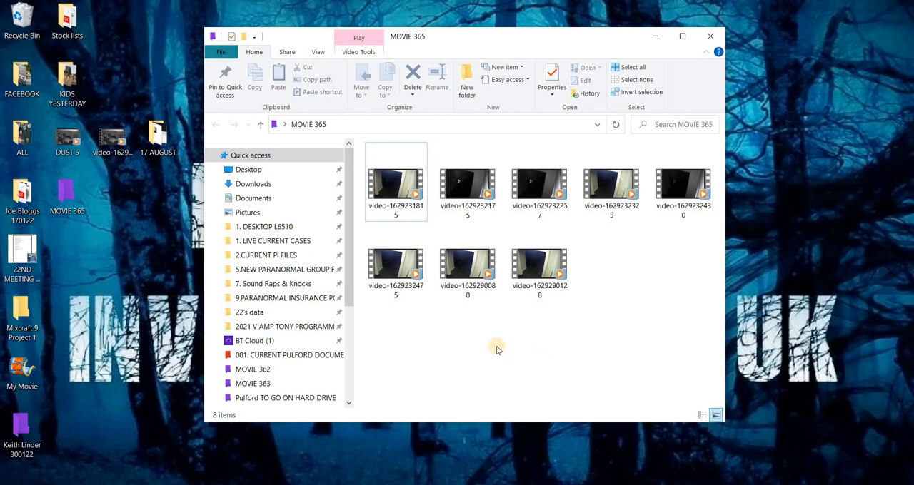
{"action": "mouse_move", "coordinate": [398, 246]}
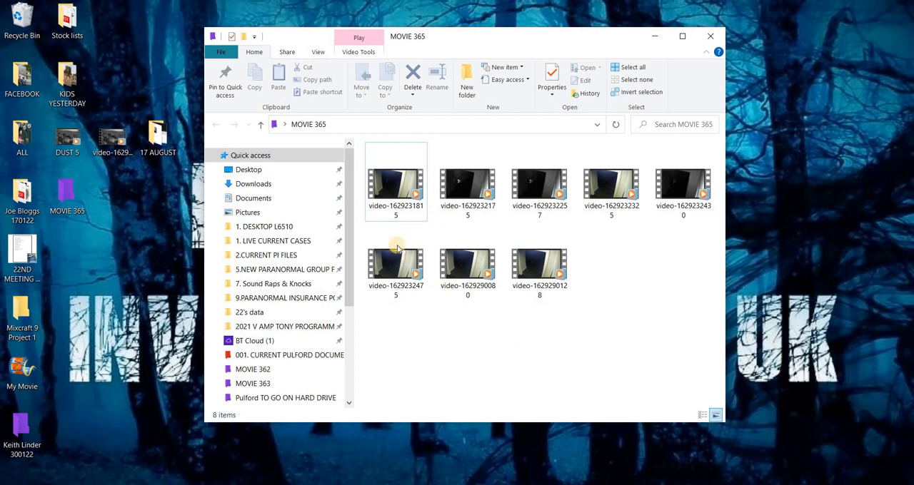
{"action": "mouse_move", "coordinate": [396, 192]}
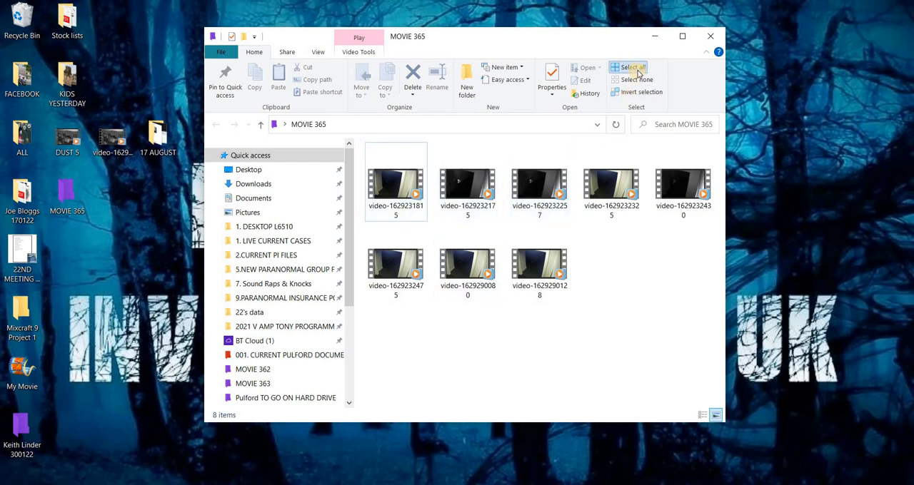
{"action": "left_click", "coordinate": [630, 66]}
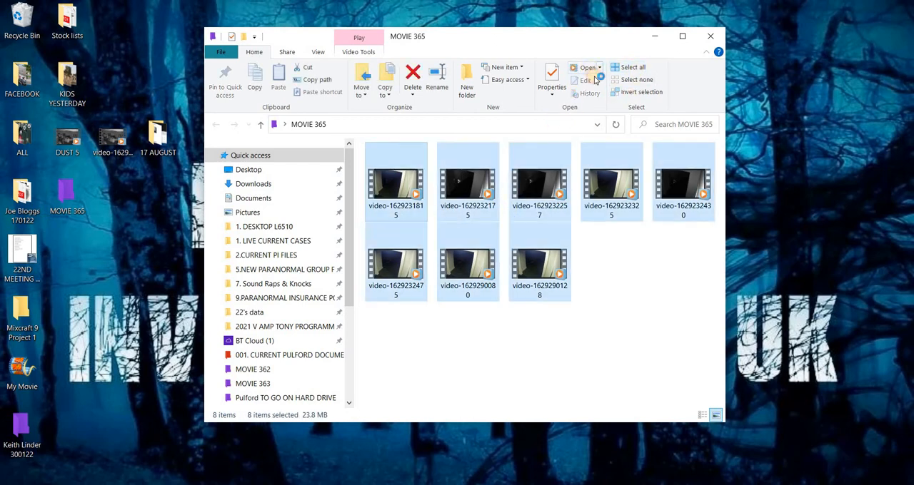